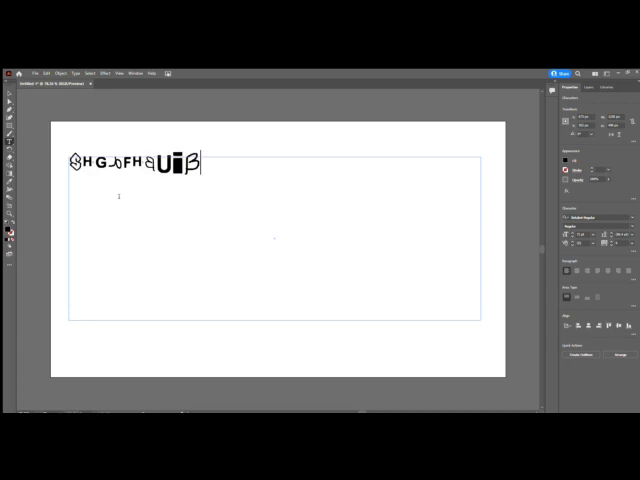
- Type the numbers 124 and symbols !@#$%% into the decorative-font text box
type("124")
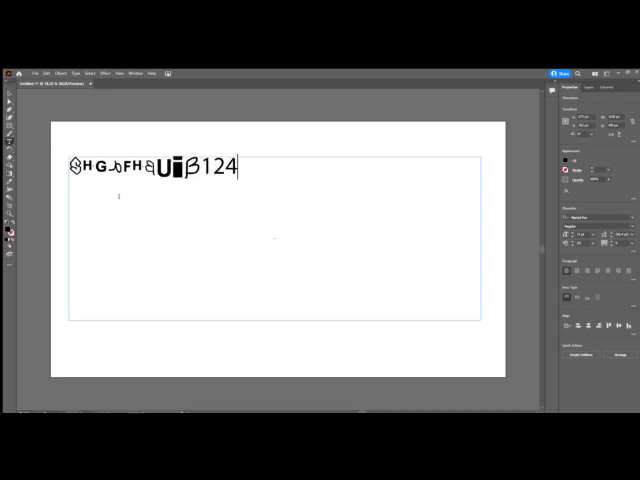
type("!@#$%%")
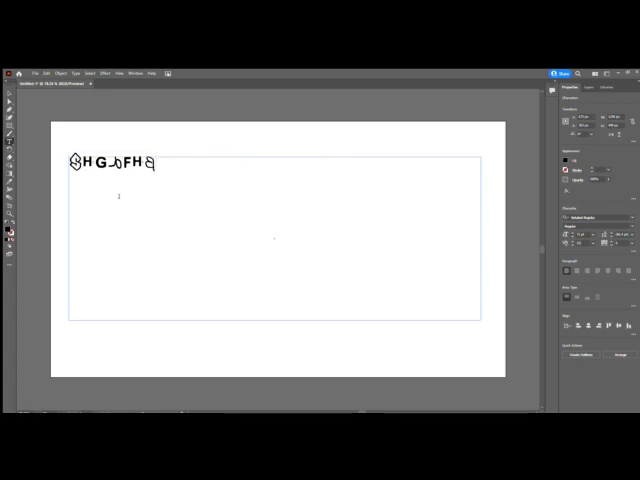
type("12^%*")
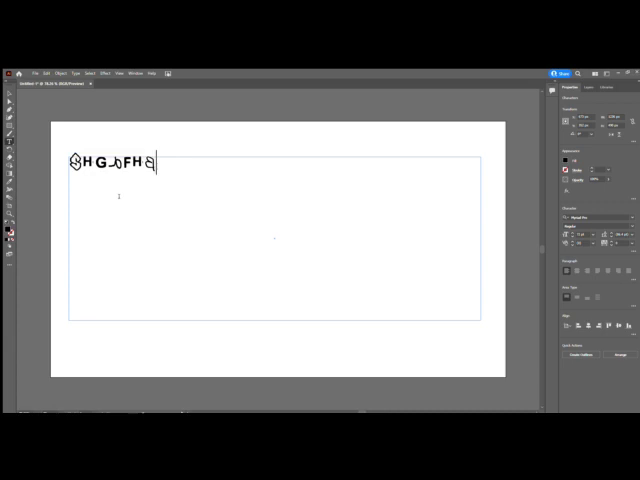
key("Backspace")
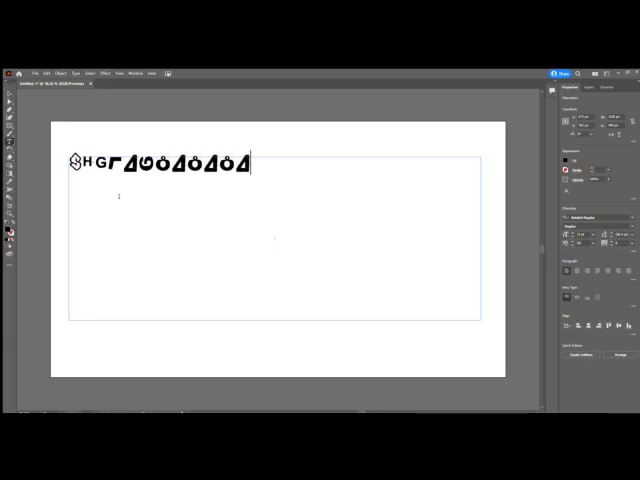
- Type HELLO, SUBSCRIBE, LIKE and THANKS after the glyphs, wrapping THANKS to a second line
type("HELLO")
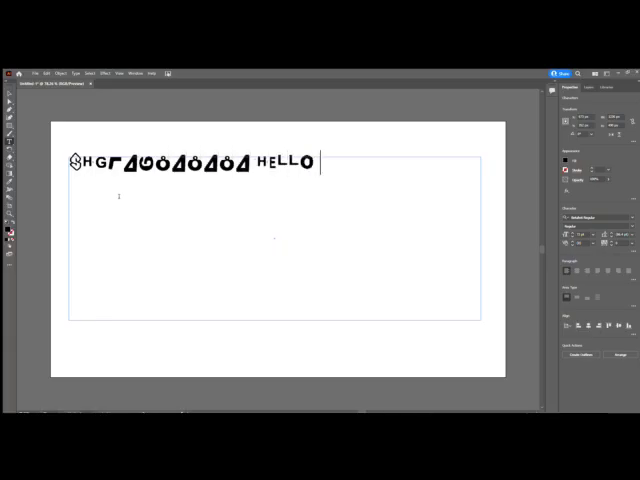
type("SUBSCRIBE")
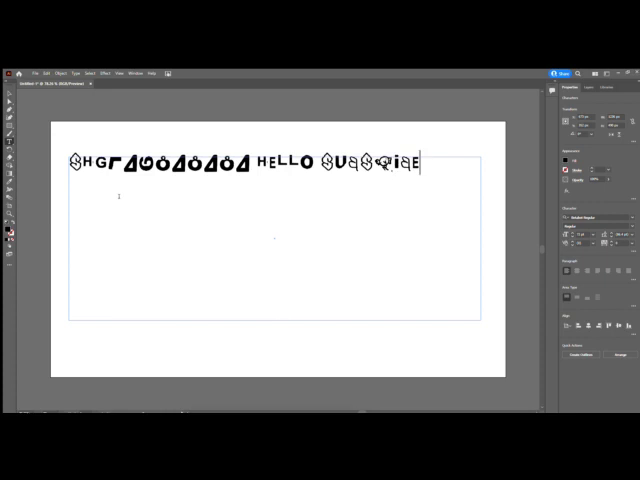
type("LIKE")
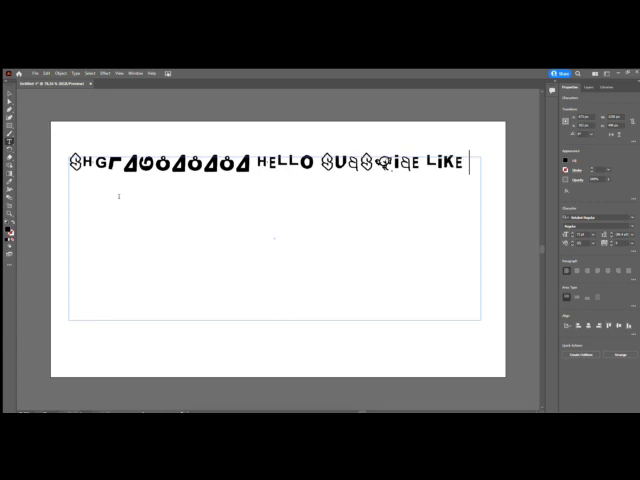
type("THANKS")
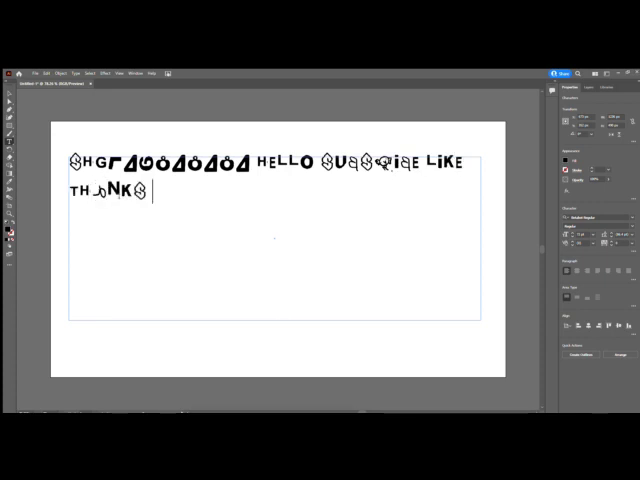